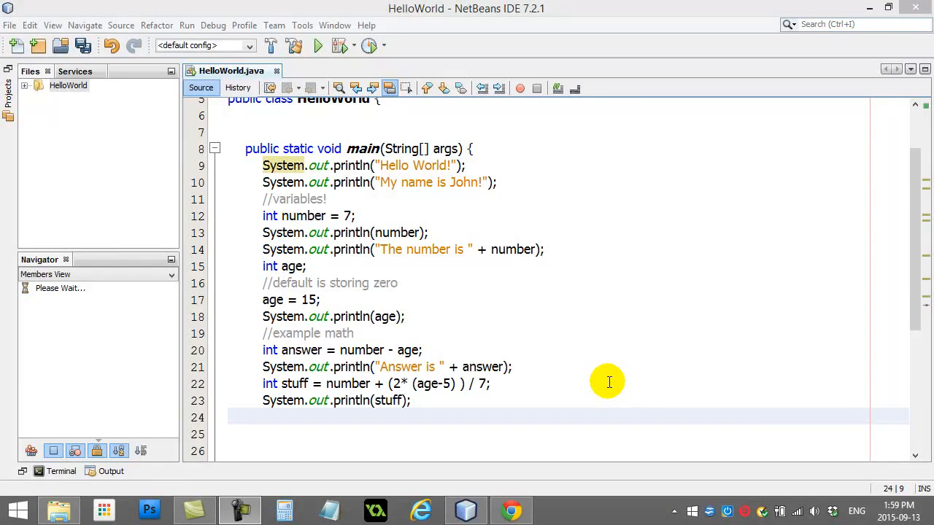
pyautogui.moveTo(266, 283)
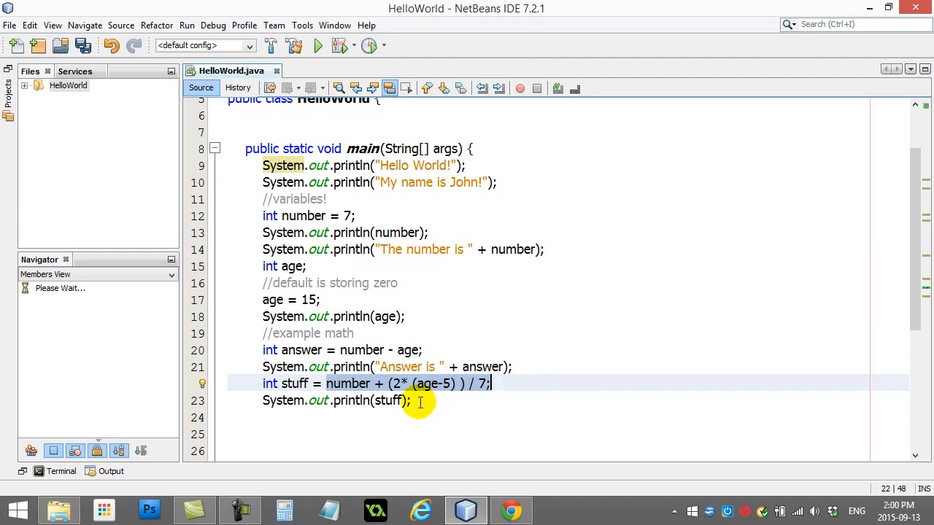
# Add the comment '//name variables properly' below line 23
pyautogui.click(414, 401)
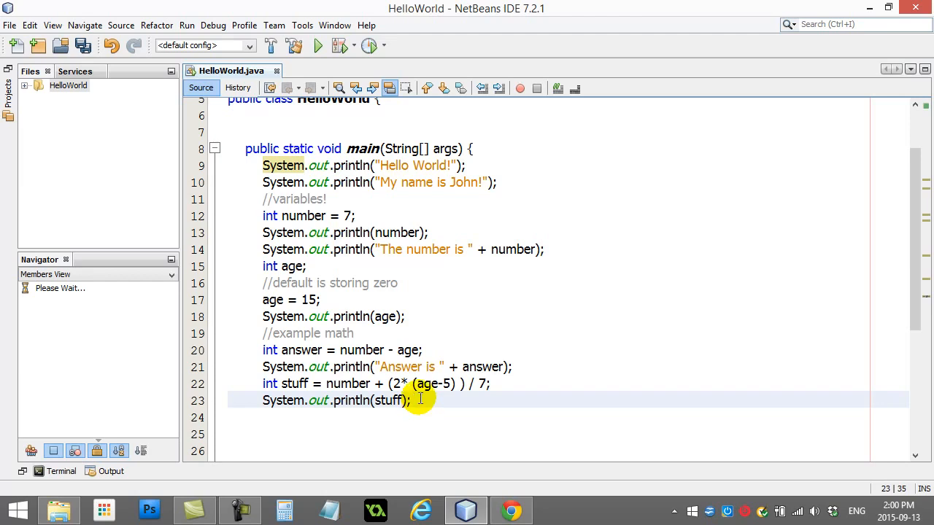
pyautogui.write('//name v')
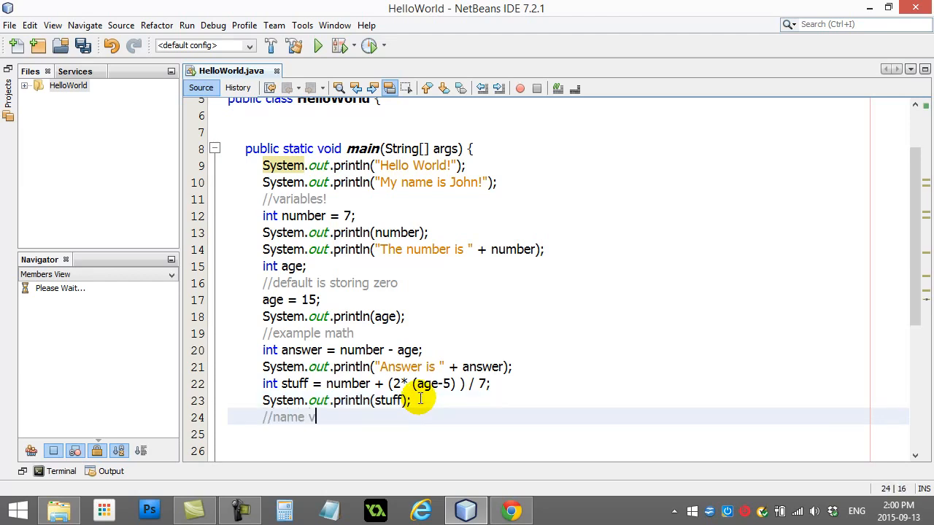
pyautogui.write('ariables properly!')
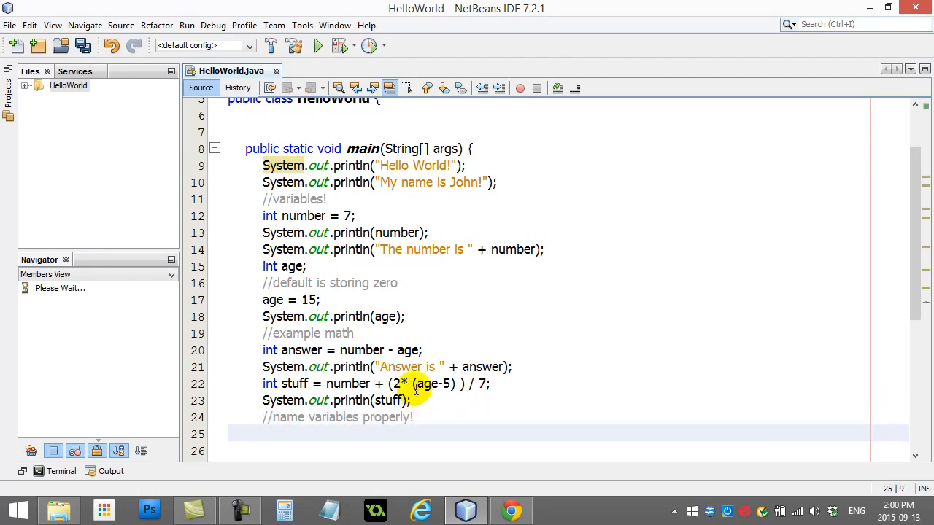
pyautogui.scroll(-3)
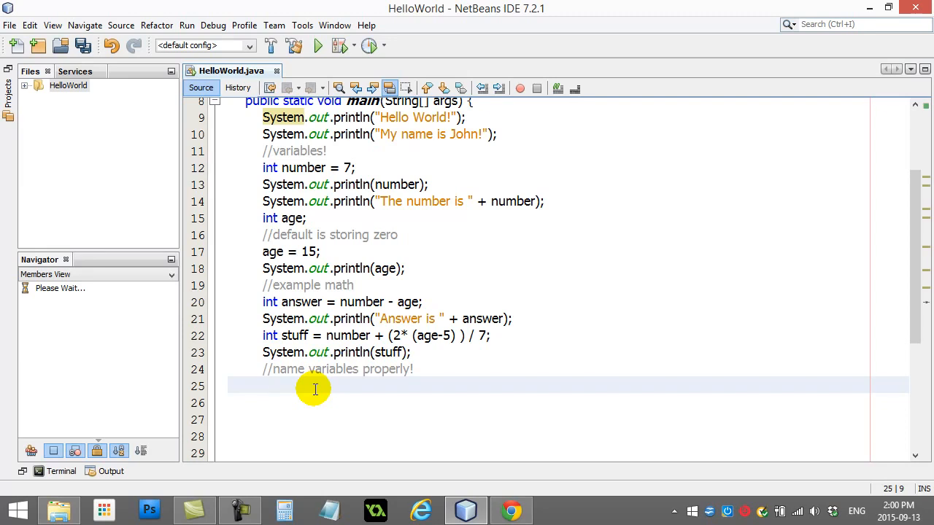
# Declare int x = 5, int y = 10 and int z = x*y
pyautogui.click(264, 386)
pyautogui.write('int x')
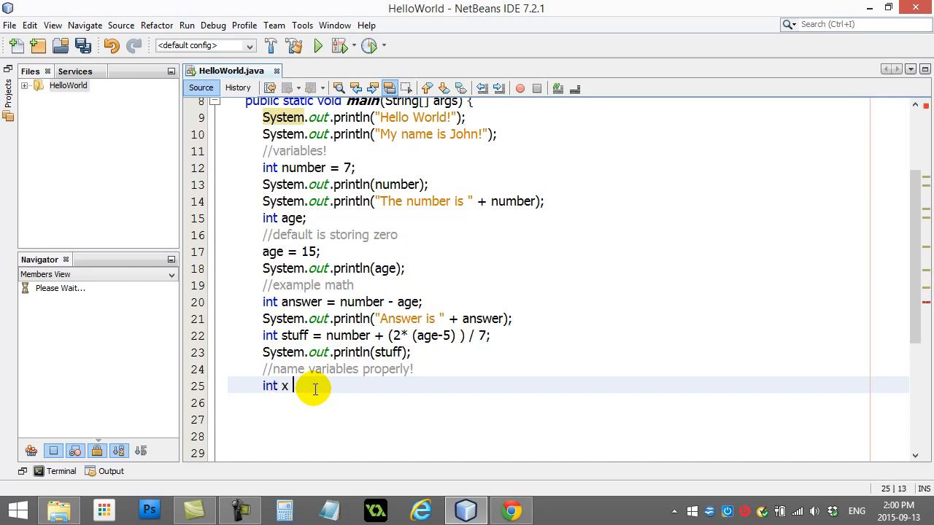
pyautogui.write('= 5;')
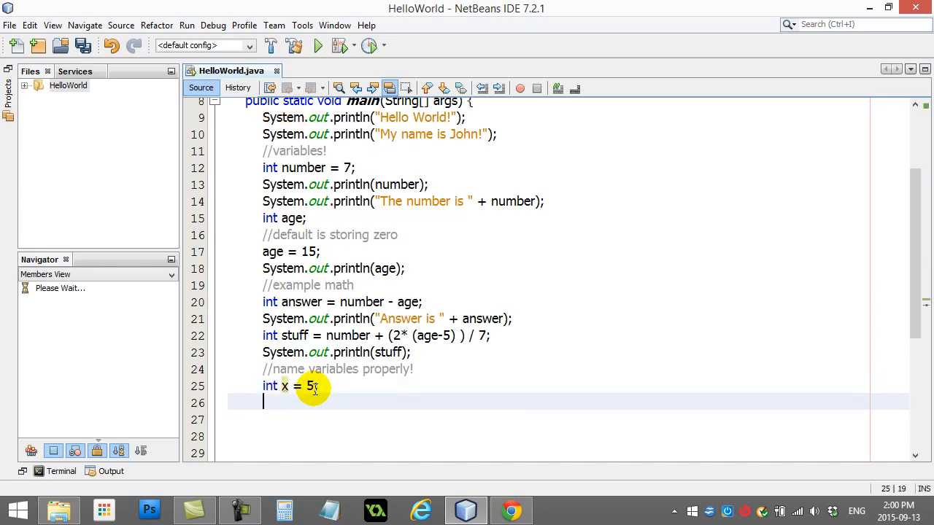
pyautogui.write('int y =')
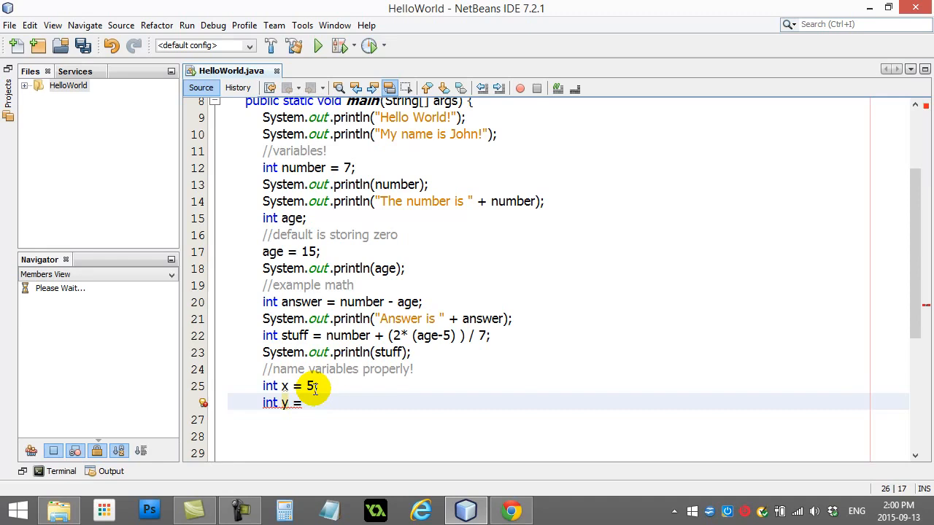
pyautogui.write('10;')
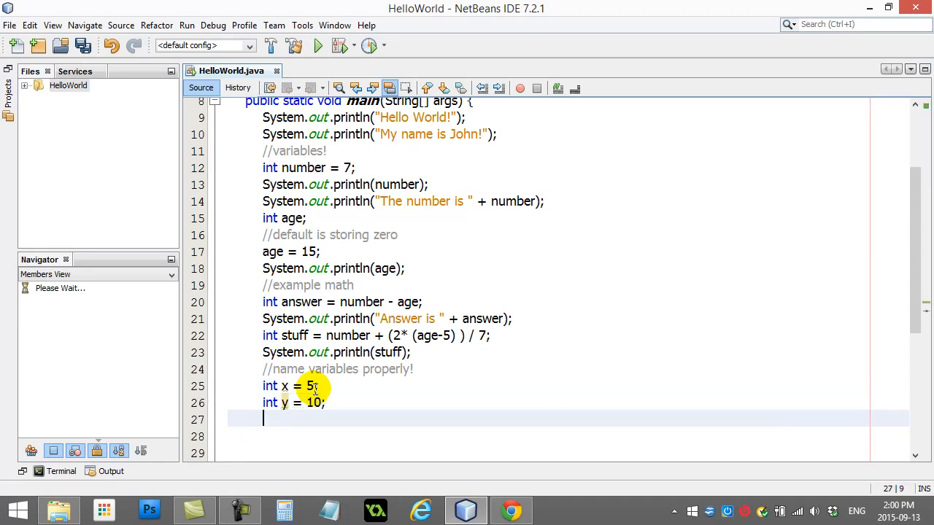
pyautogui.write('int')
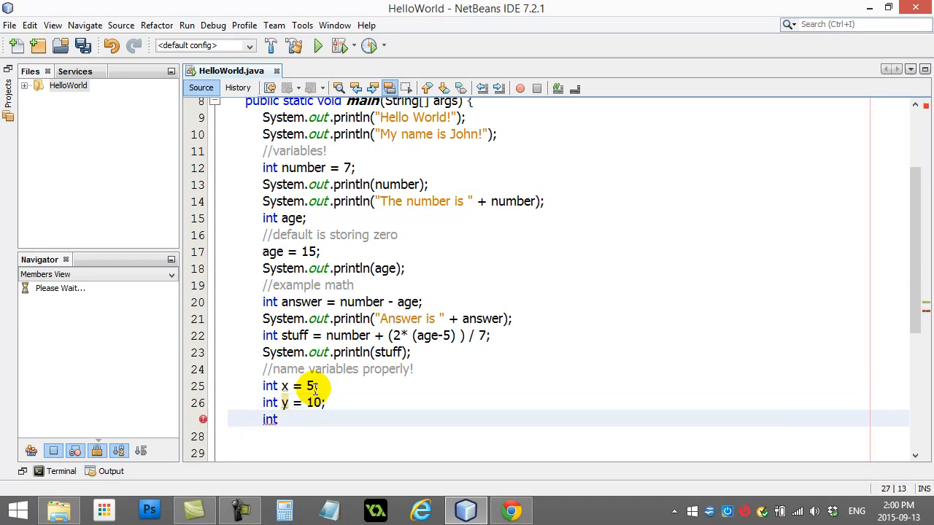
pyautogui.write('z =')
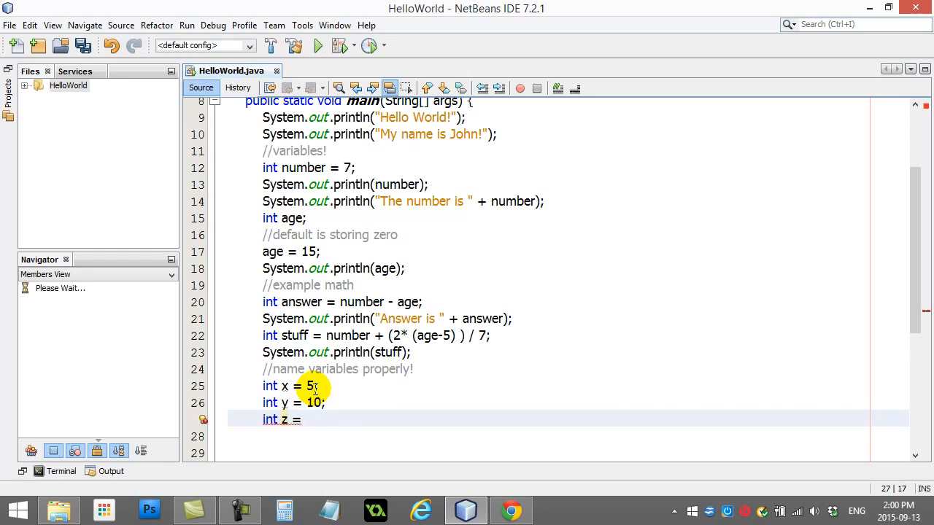
pyautogui.write('x*y;')
pyautogui.click(583, 436)
pyautogui.write('System.out.println("')
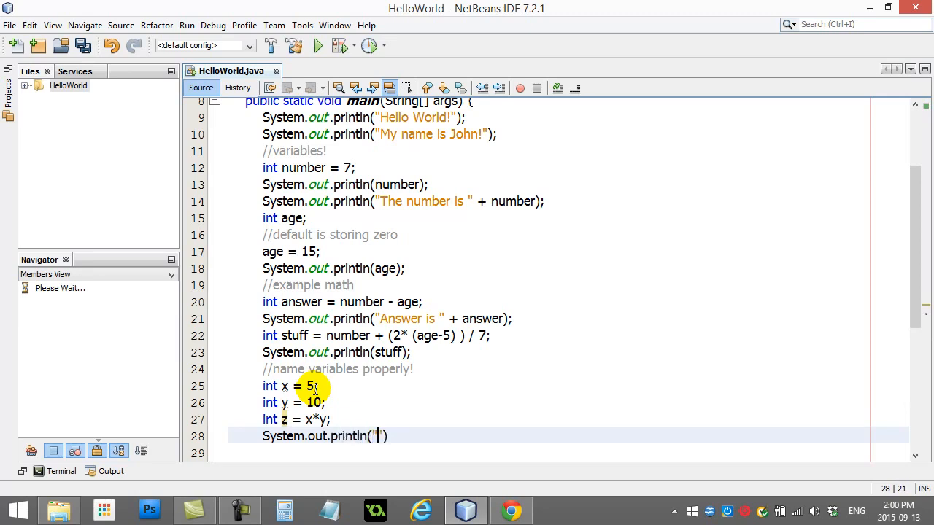
# Add a println printing "I get paid " + z + " dollars"
pyautogui.write('I get paid " +')
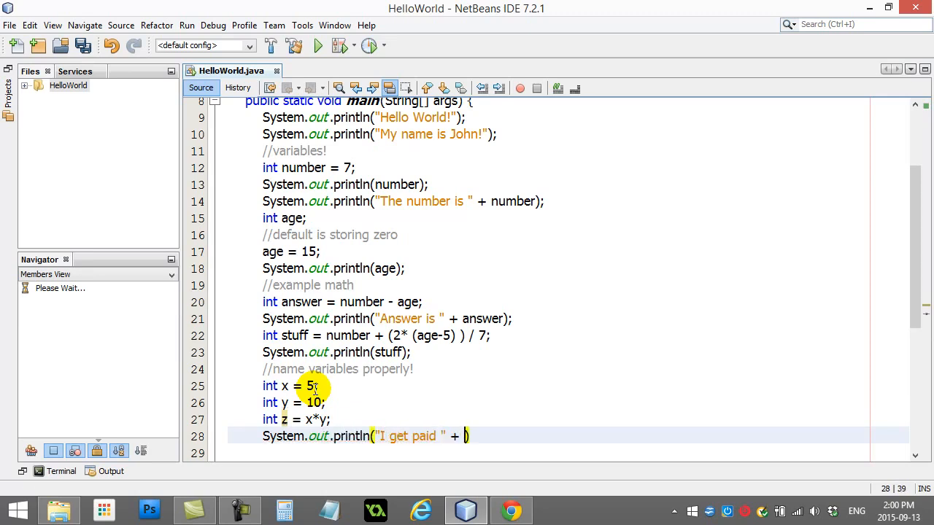
pyautogui.write('z + ""')
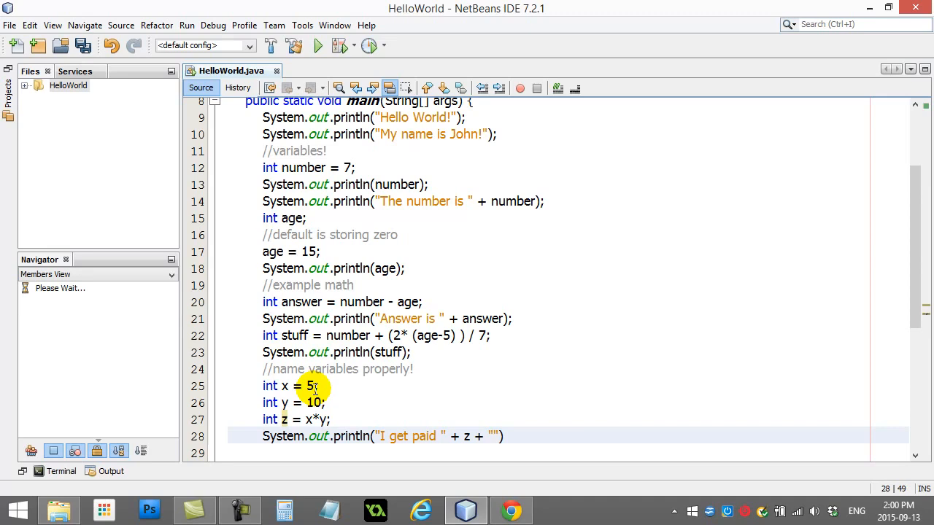
pyautogui.write('dollars')
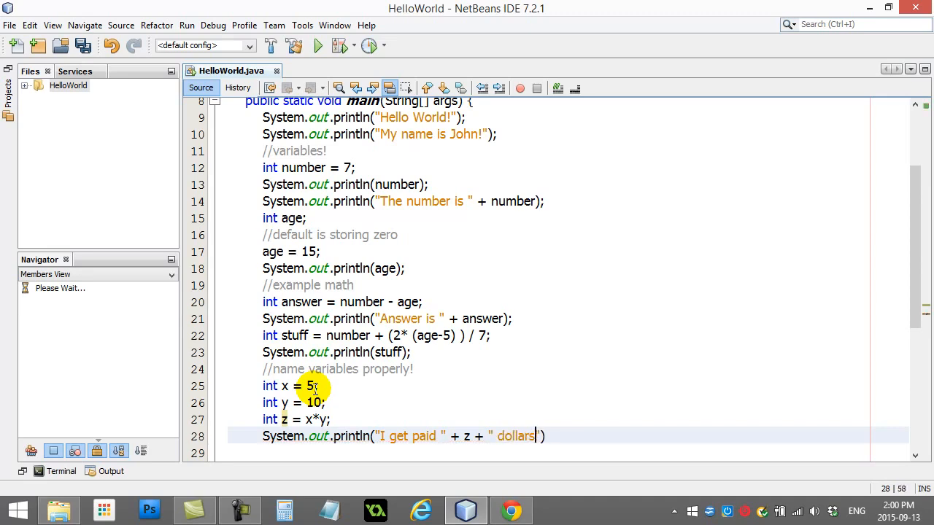
pyautogui.write(';')
pyautogui.press('enter')
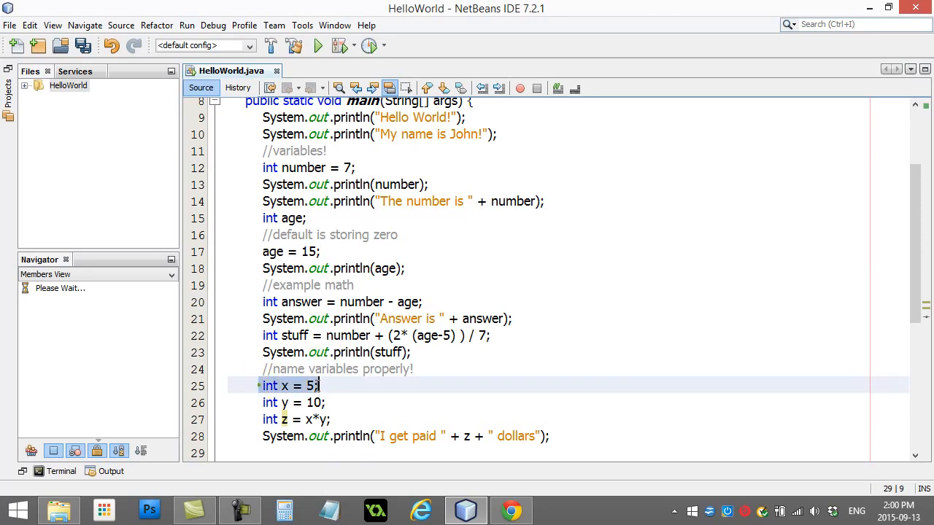
pyautogui.click(328, 402)
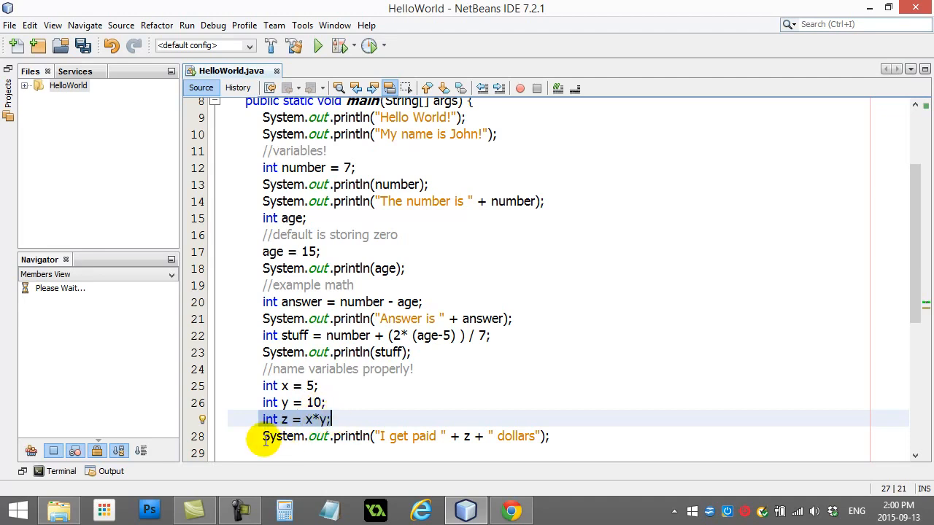
pyautogui.click(563, 436)
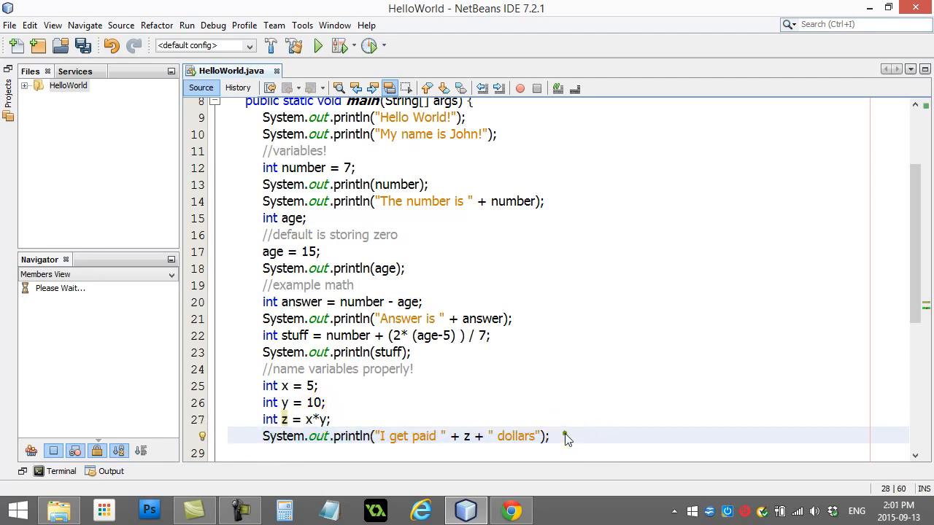
# Run HelloWorld.java from the Files panel under HelloWorld > src
pyautogui.click(24, 85)
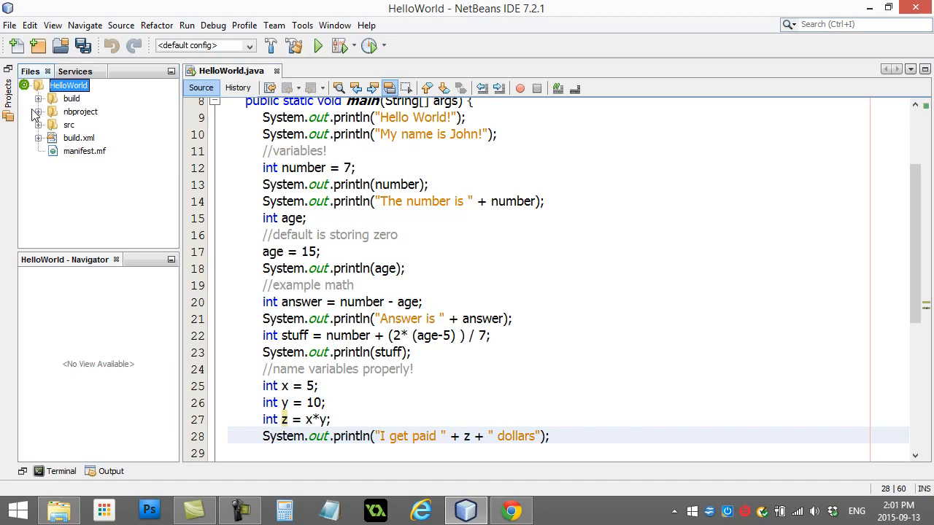
pyautogui.click(38, 125)
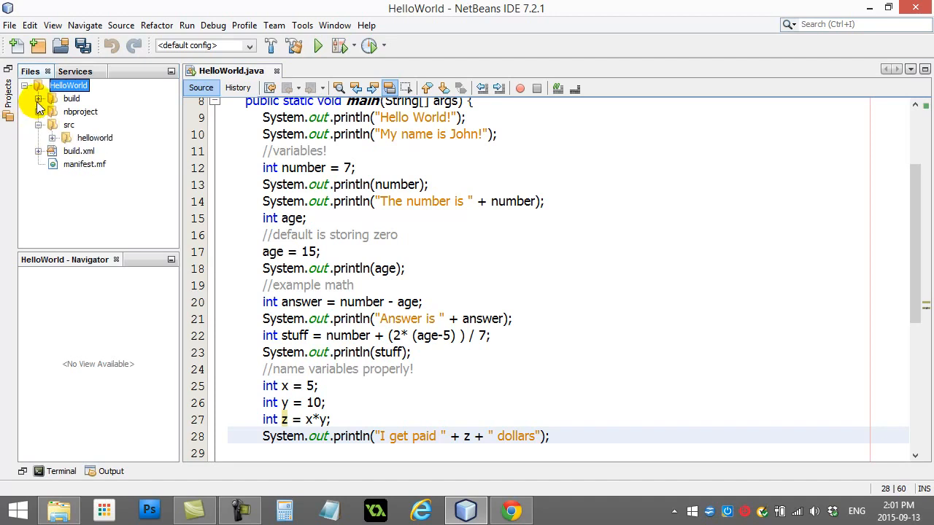
pyautogui.rightClick(102, 151)
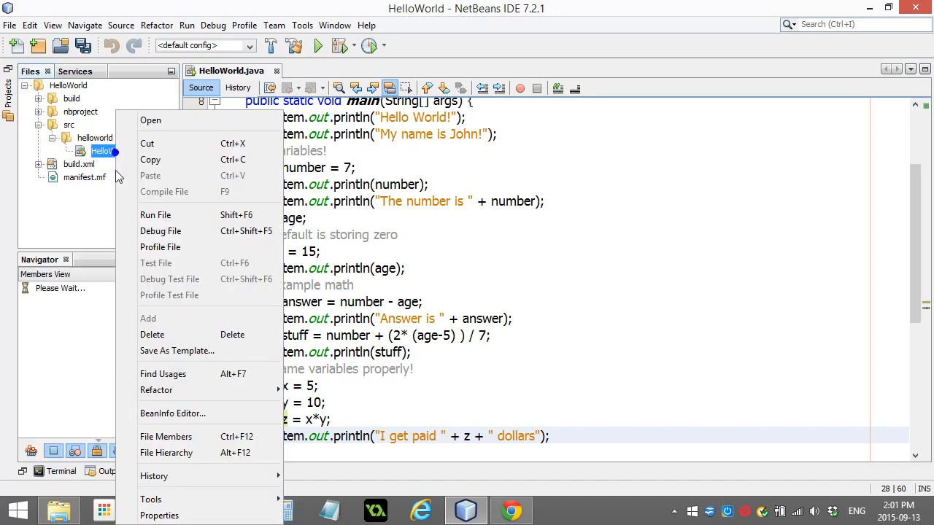
pyautogui.click(155, 215)
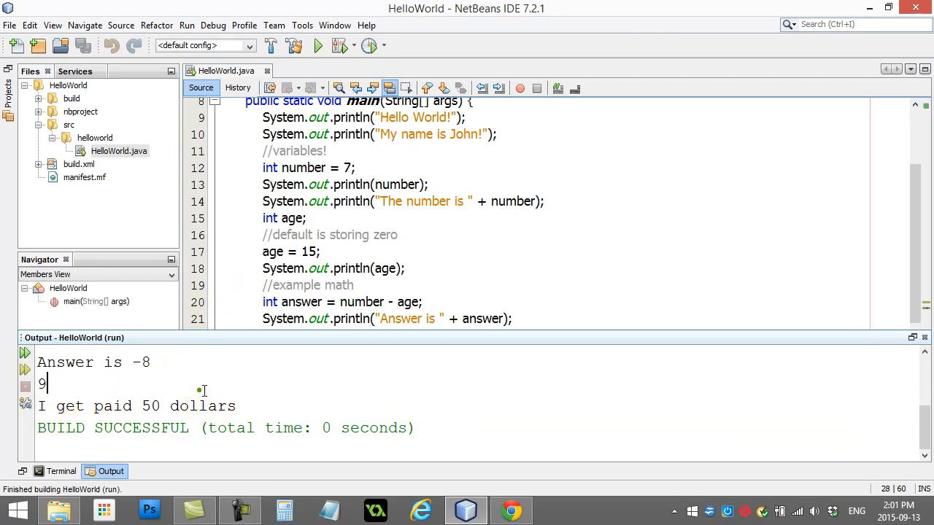
pyautogui.moveTo(926, 246)
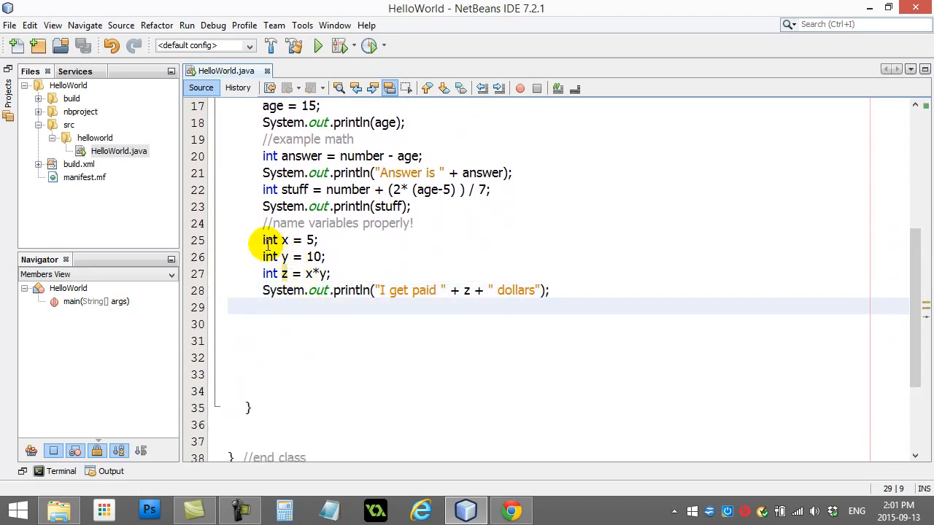
# Inspect the x, y and z pay lines, then place the cursor on x
pyautogui.moveTo(263, 239); pyautogui.dragTo(357, 291)
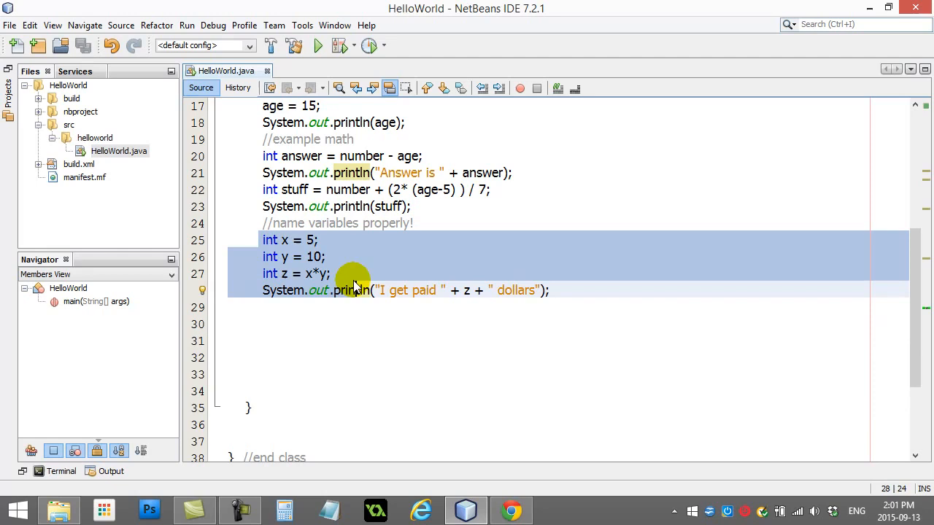
pyautogui.click(284, 239)
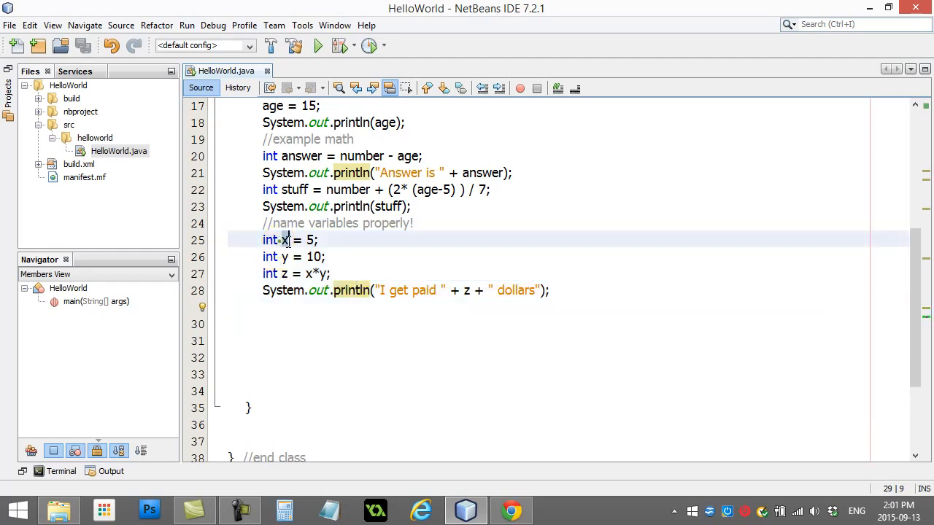
pyautogui.click(291, 256)
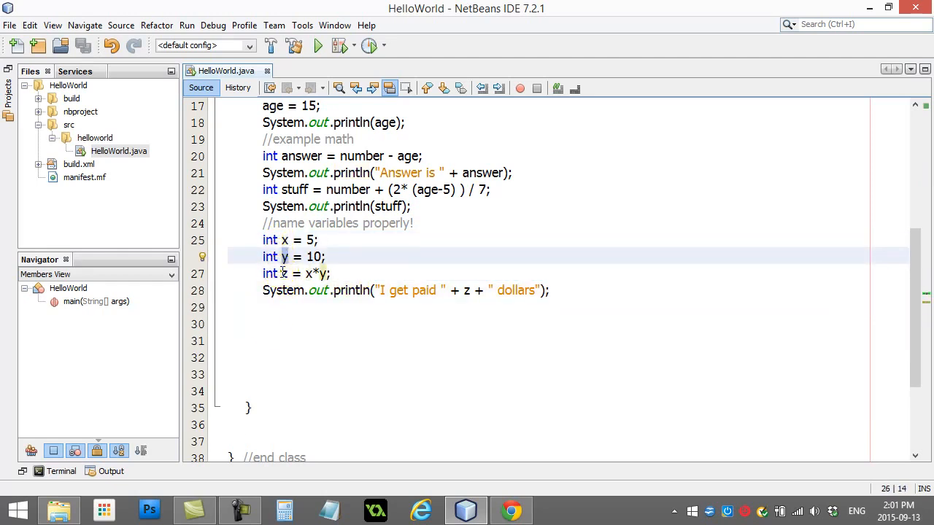
pyautogui.click(287, 307)
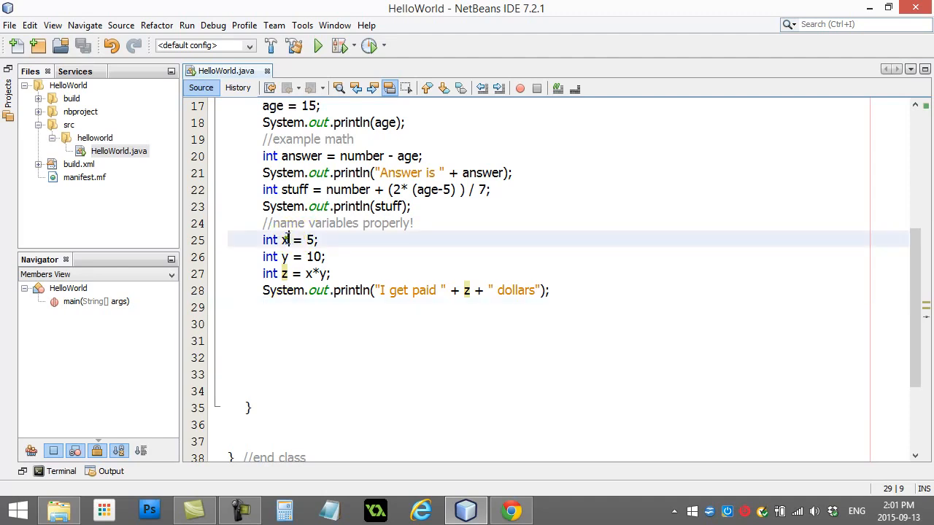
pyautogui.click(287, 240)
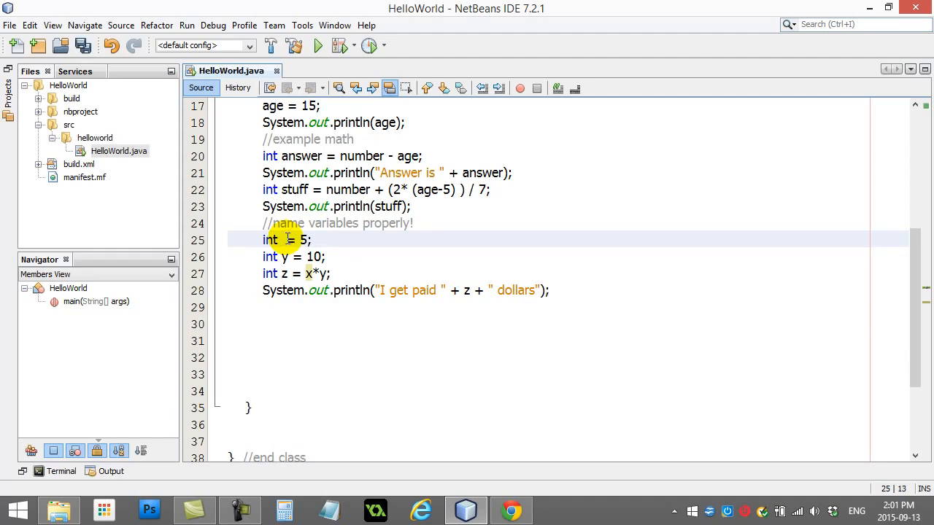
# Rename x, y and z to hoursWorked, hourlyPay and totalPay
pyautogui.write('hoursWorked')
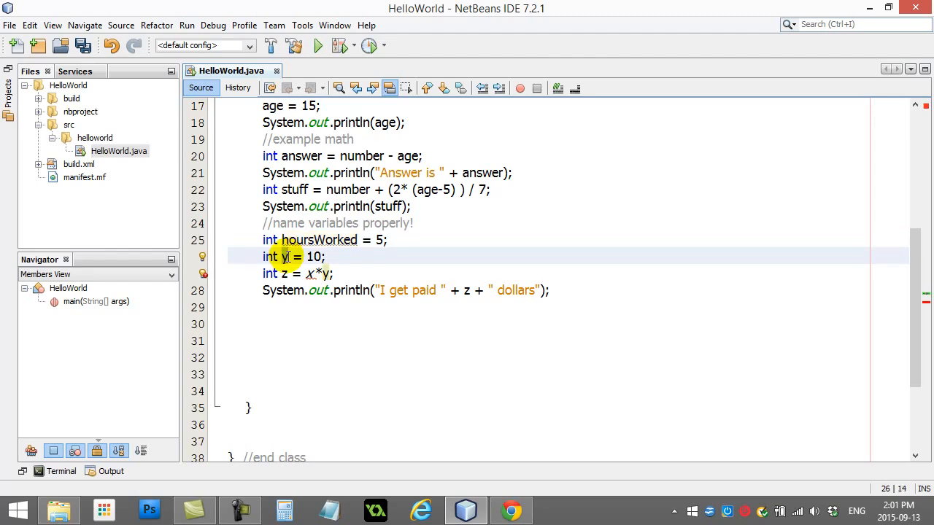
pyautogui.write('hou')
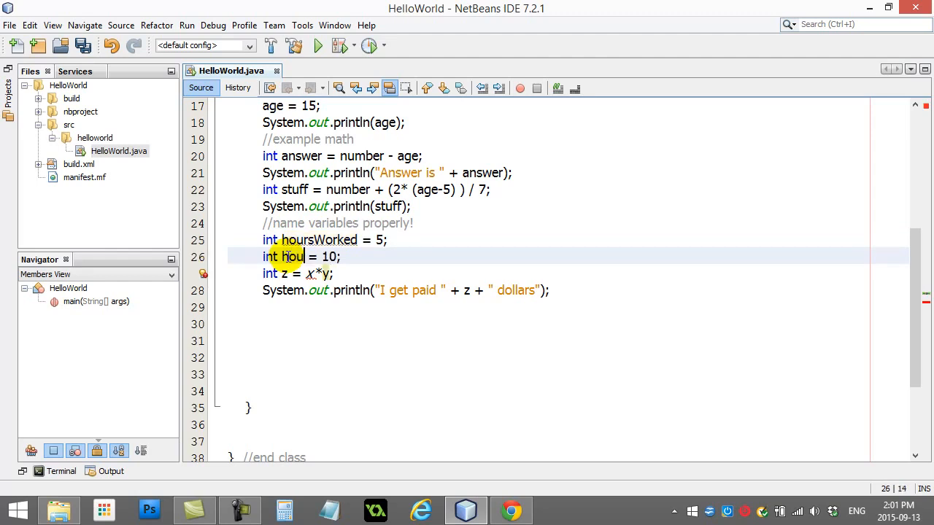
pyautogui.write('rlyPay')
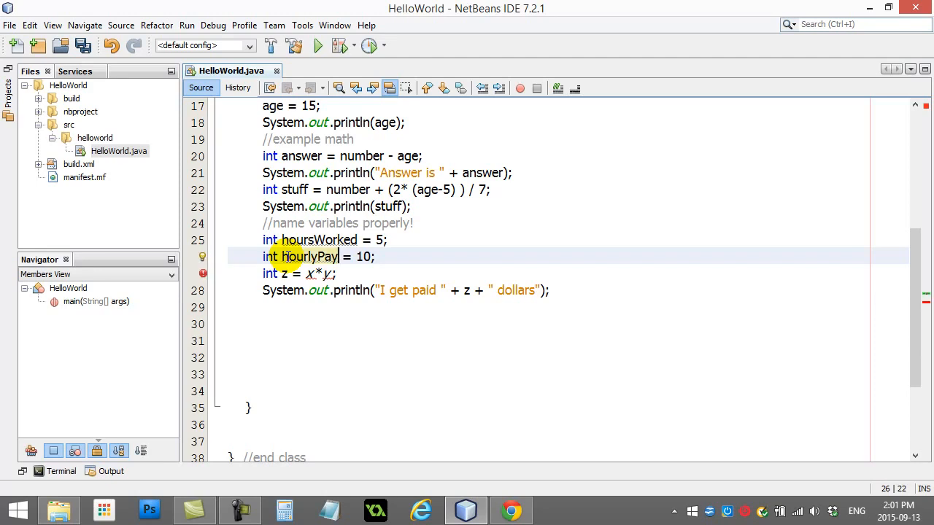
pyautogui.click(288, 273)
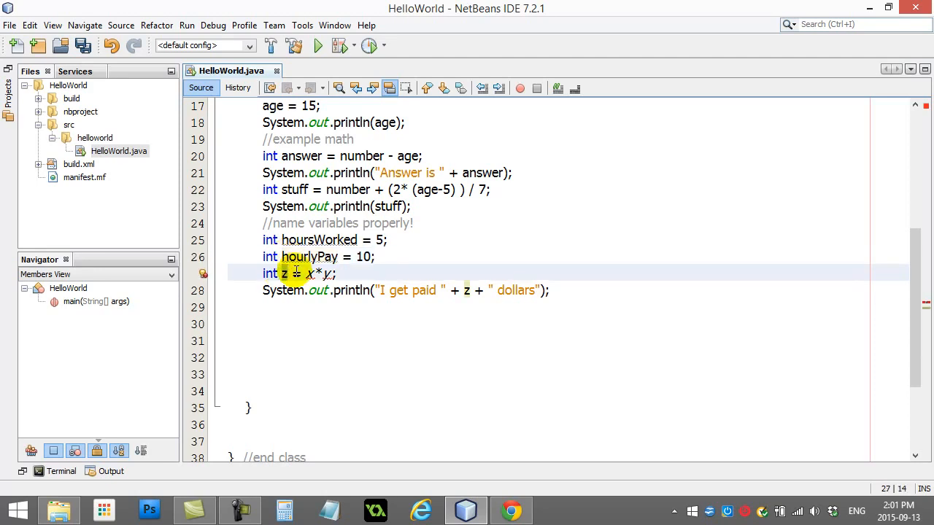
pyautogui.write('totalPay')
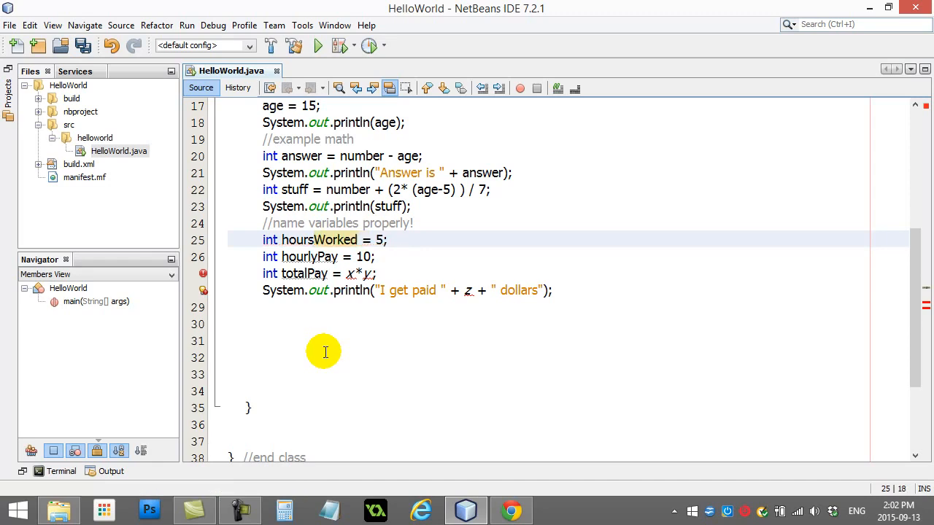
pyautogui.click(299, 239)
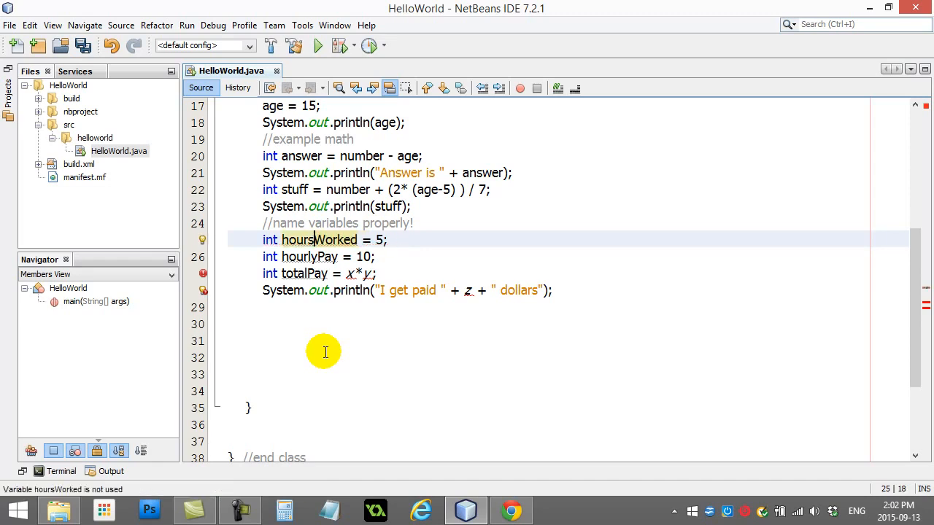
pyautogui.moveTo(315, 240)
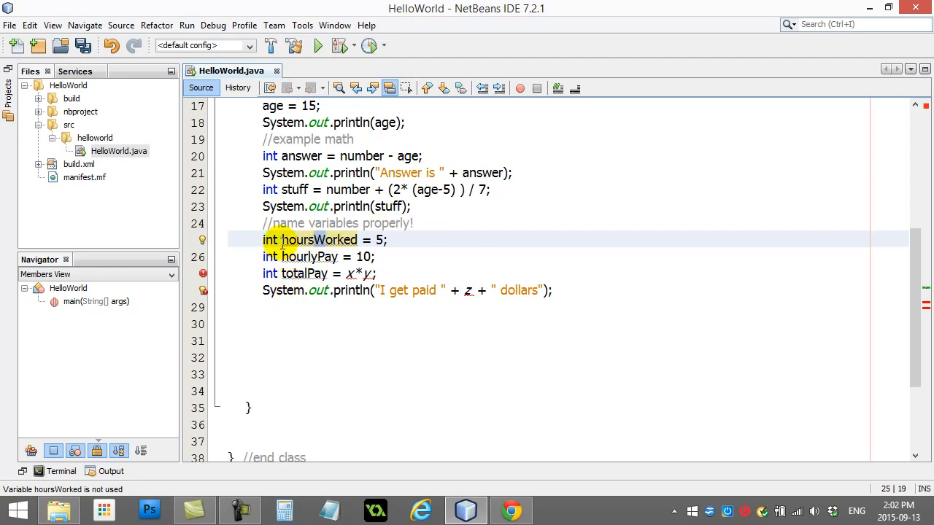
pyautogui.moveTo(321, 248)
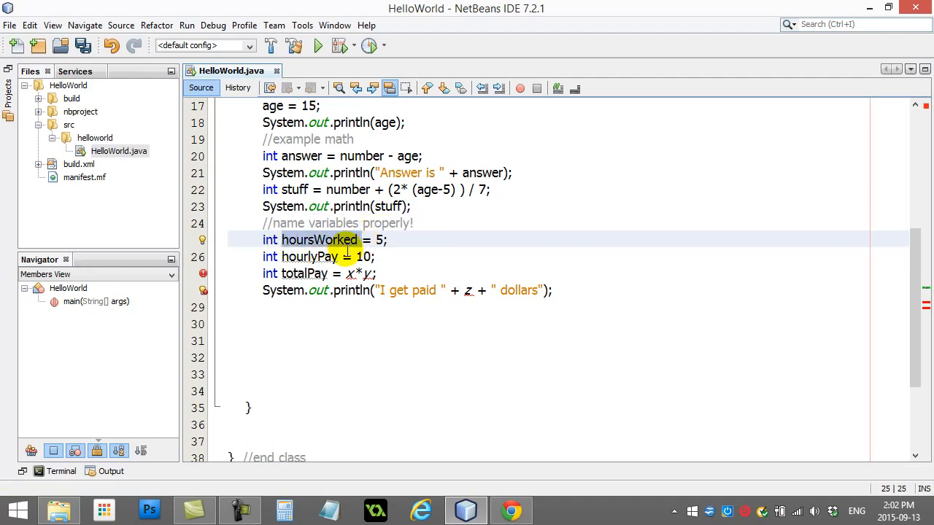
pyautogui.moveTo(321, 325)
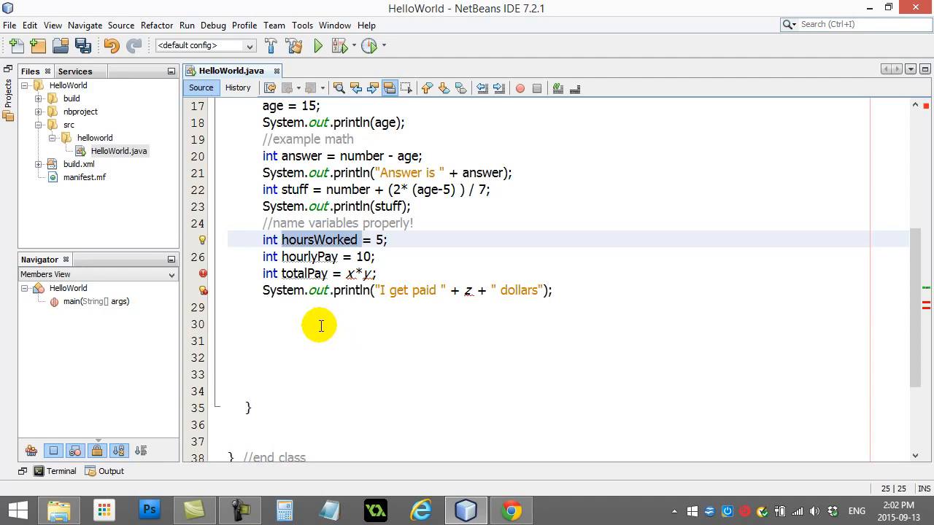
pyautogui.click(338, 223)
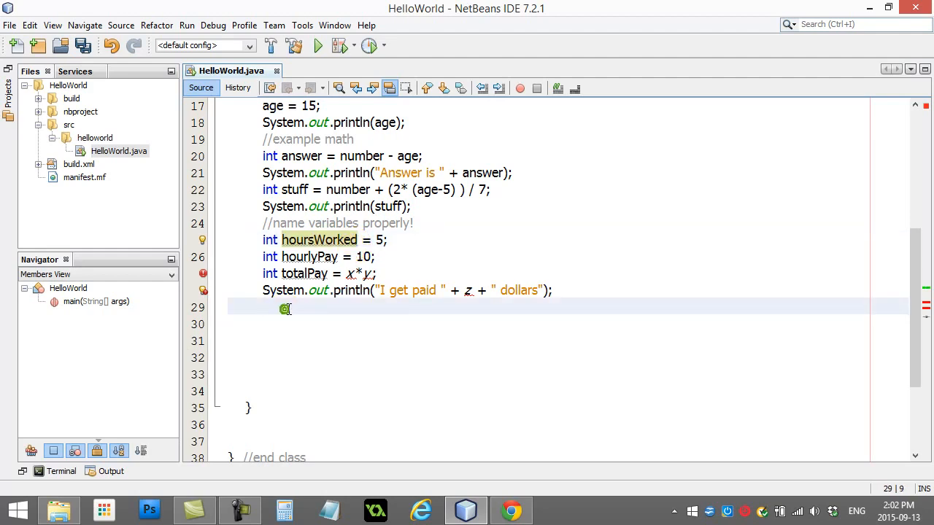
pyautogui.click(470, 290)
pyautogui.write('totalPay')
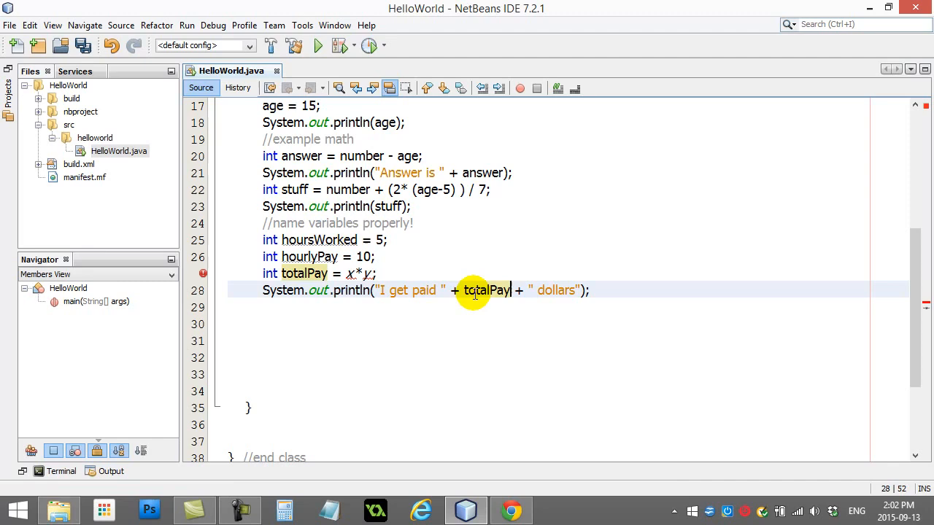
# Cancel the compile-error run and replace x*y with hoursWorked*hourlyPay
pyautogui.click(318, 45)
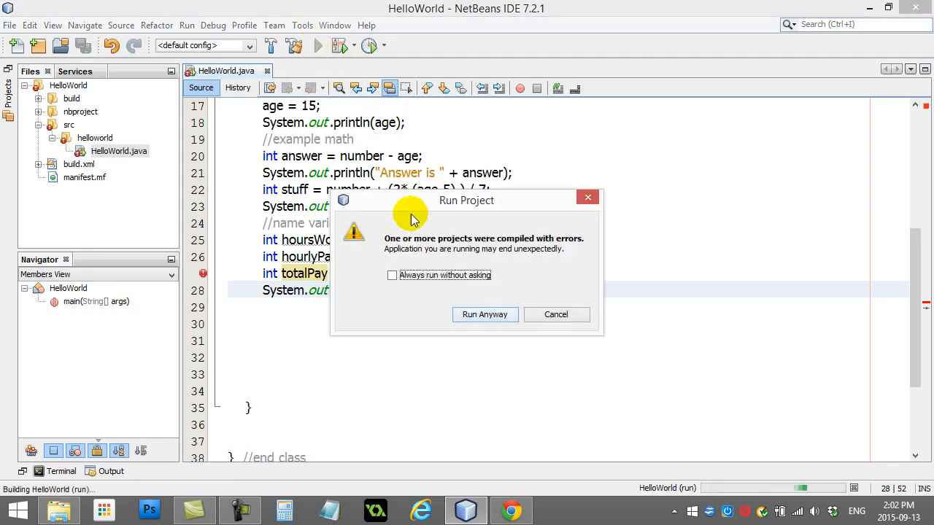
pyautogui.click(556, 314)
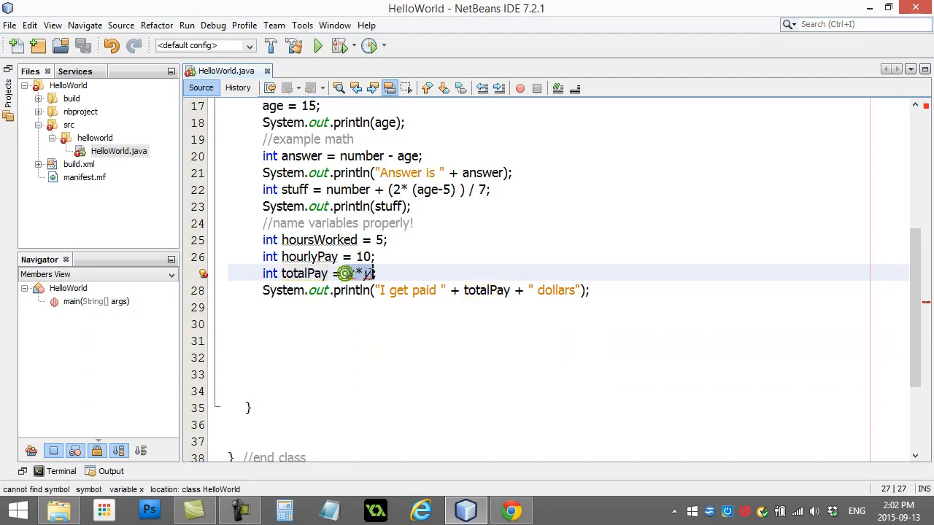
pyautogui.write('hours')
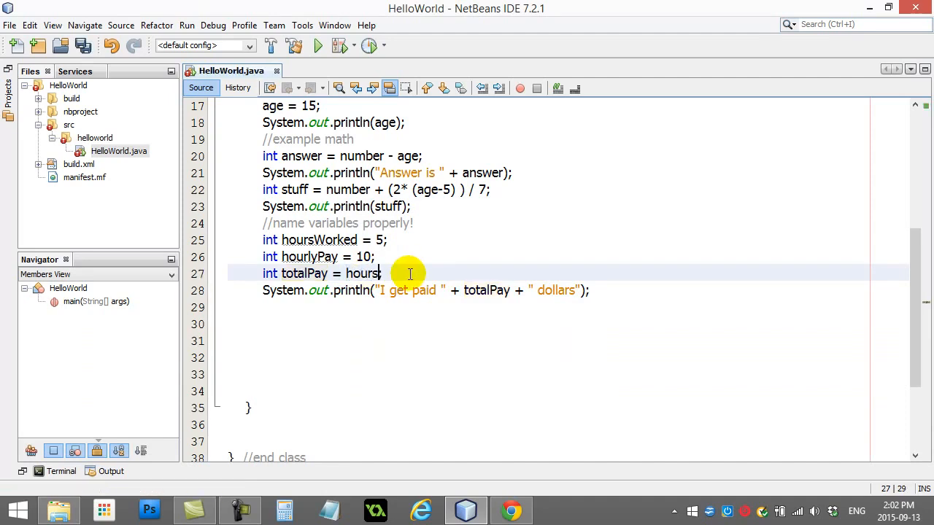
pyautogui.write('Worked*hourly')
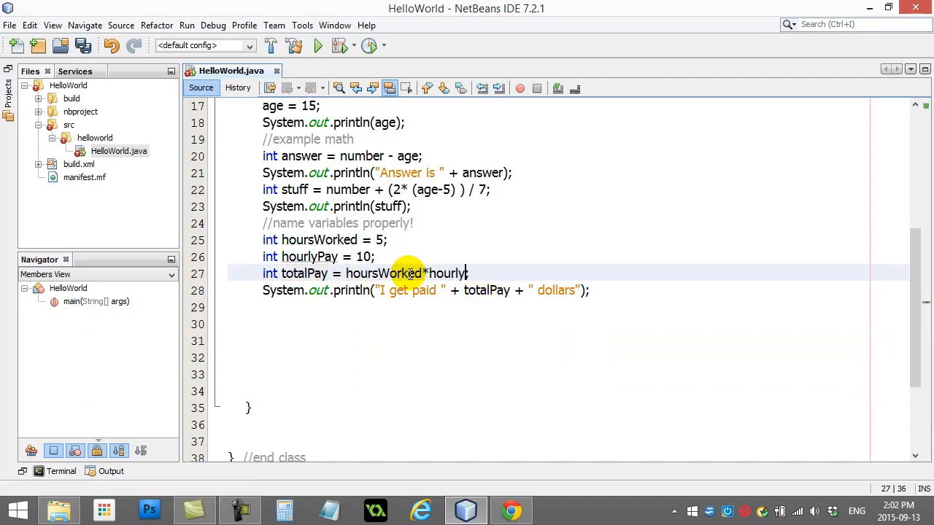
pyautogui.write('Pay')
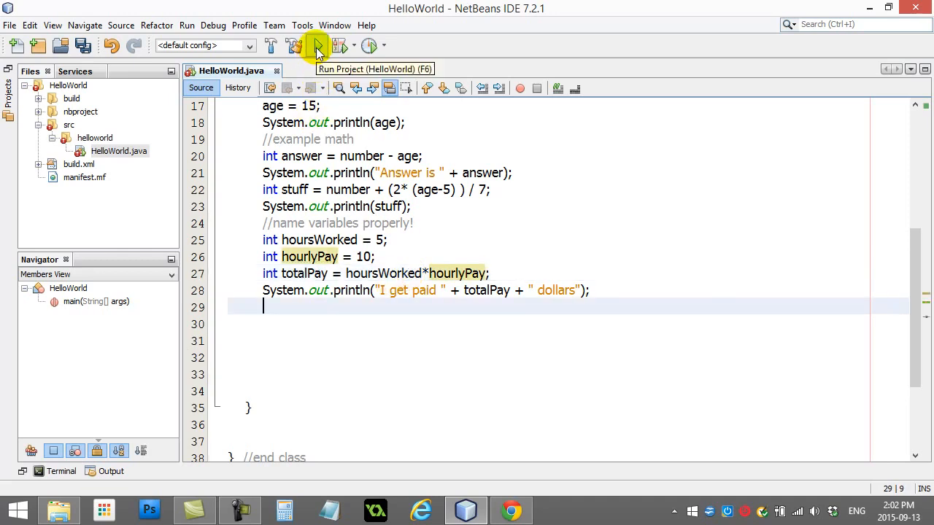
# Run the corrected program, then return to hoursWorked on line 25
pyautogui.click(317, 45)
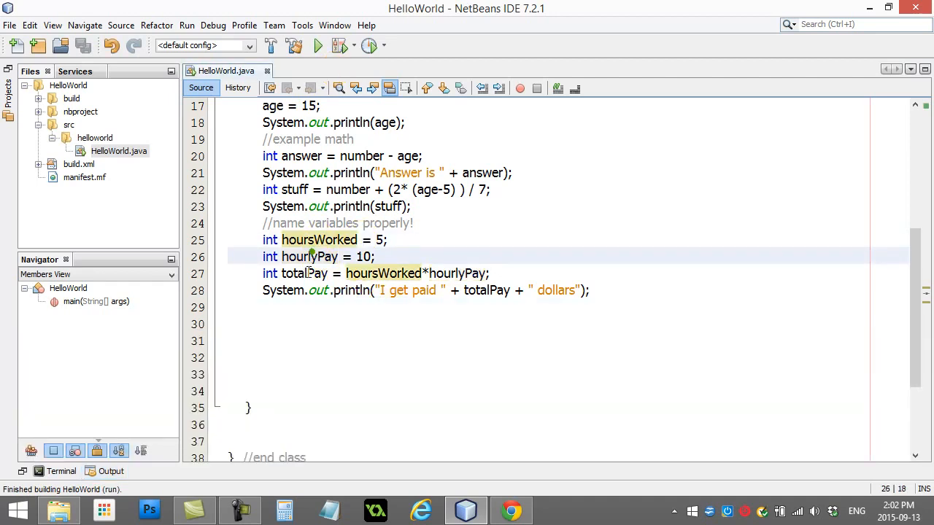
pyautogui.click(311, 307)
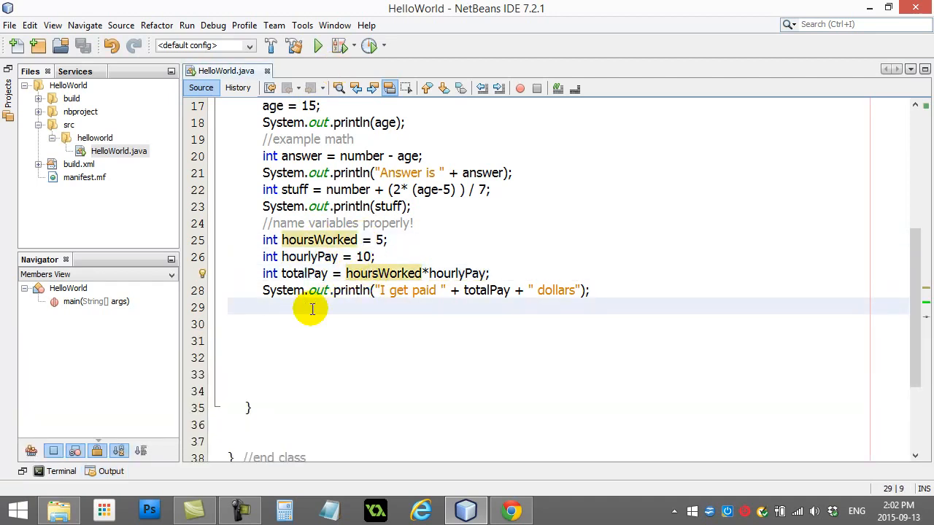
pyautogui.moveTo(420, 273)
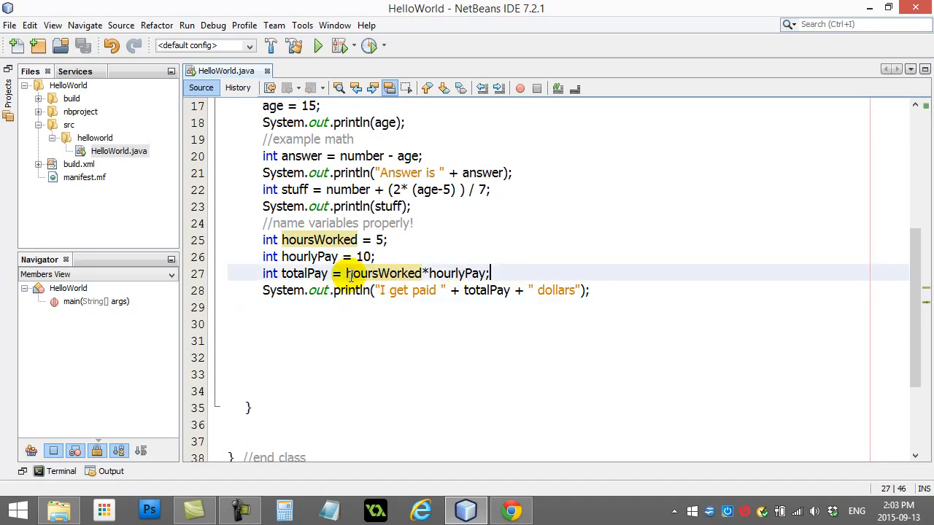
pyautogui.click(302, 306)
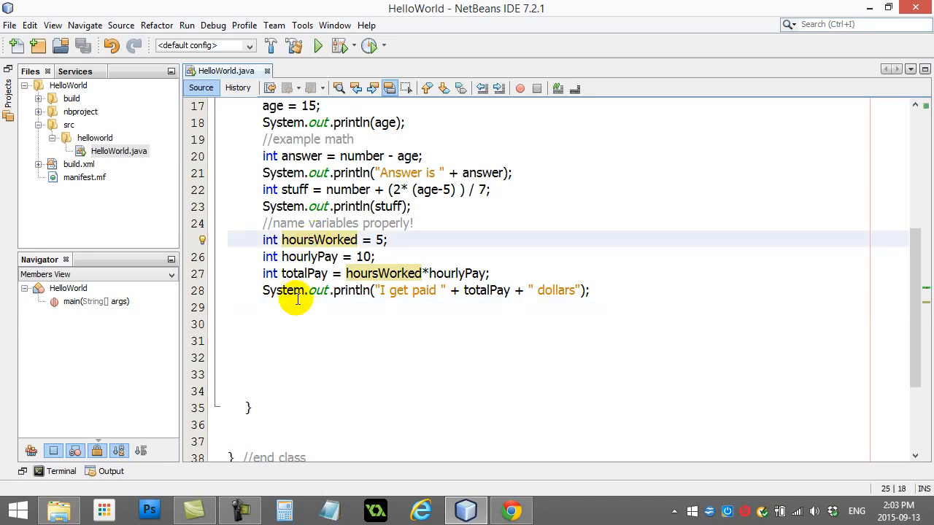
# Convert the names to hours_worked, hourly_pay and total_pay, then rebuild
pyautogui.write('_')
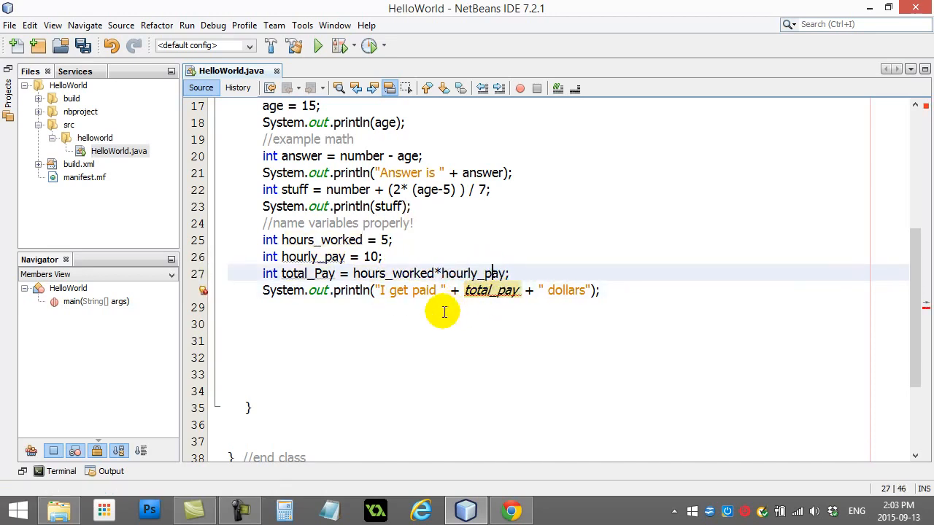
pyautogui.click(316, 272)
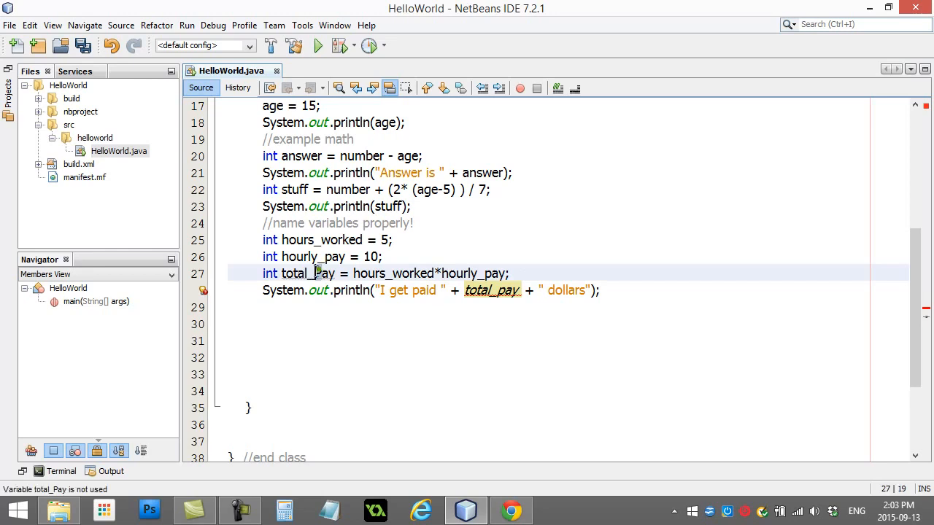
pyautogui.click(317, 315)
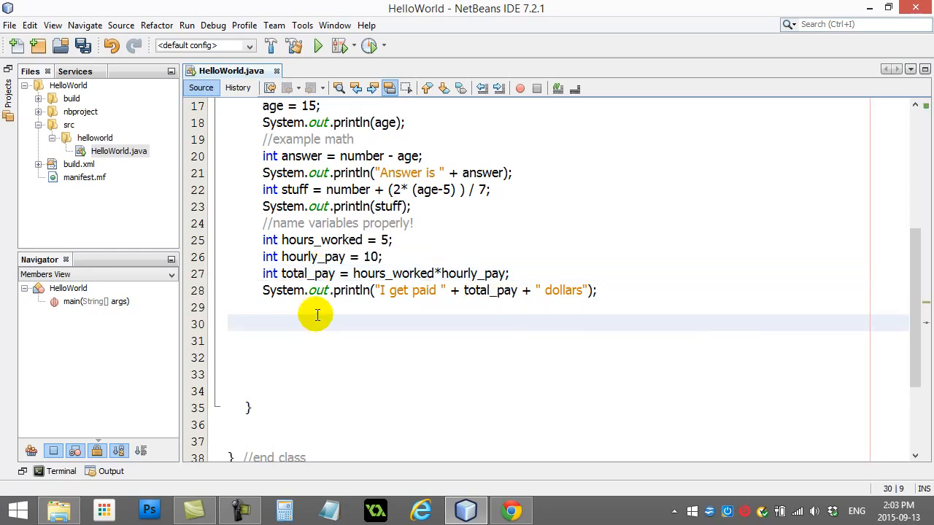
pyautogui.click(318, 46)
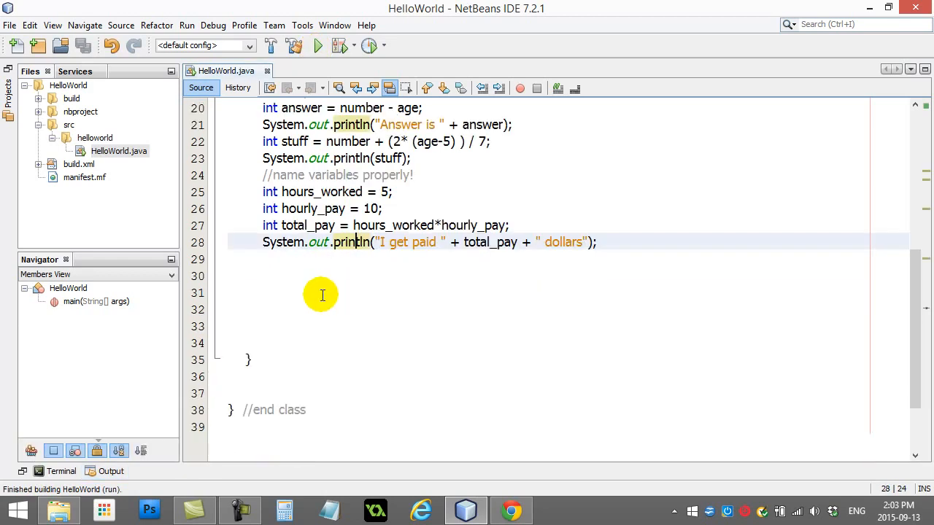
pyautogui.click(307, 259)
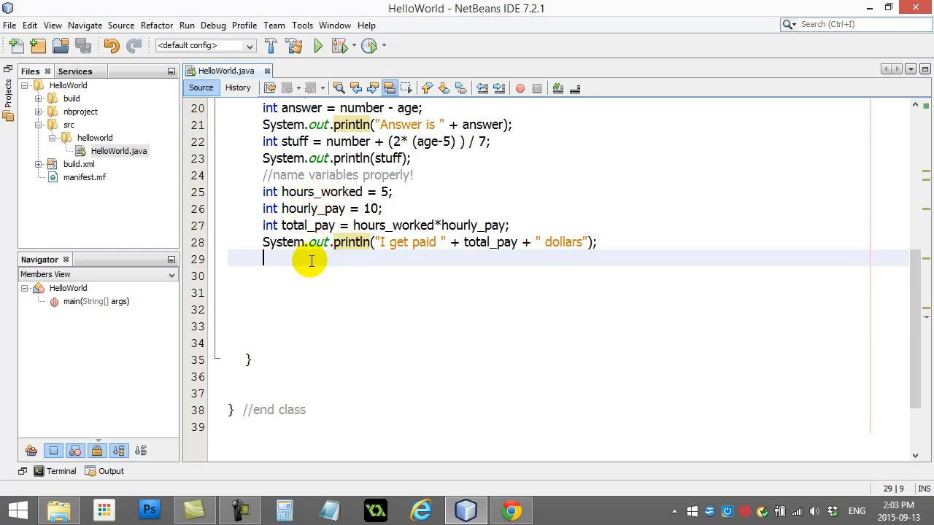
pyautogui.moveTo(295, 261)
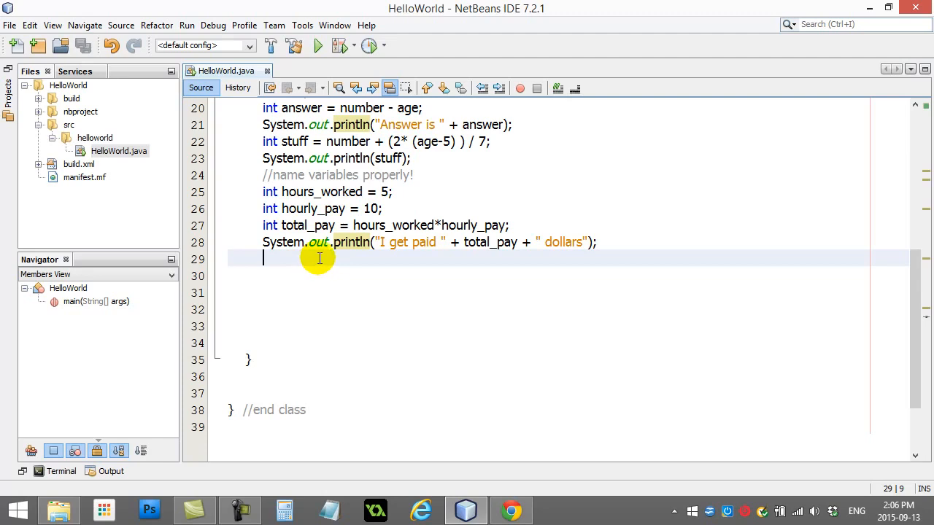
# Declare int total1 = 100 and int total2 = 200 after the print statement
pyautogui.write('int')
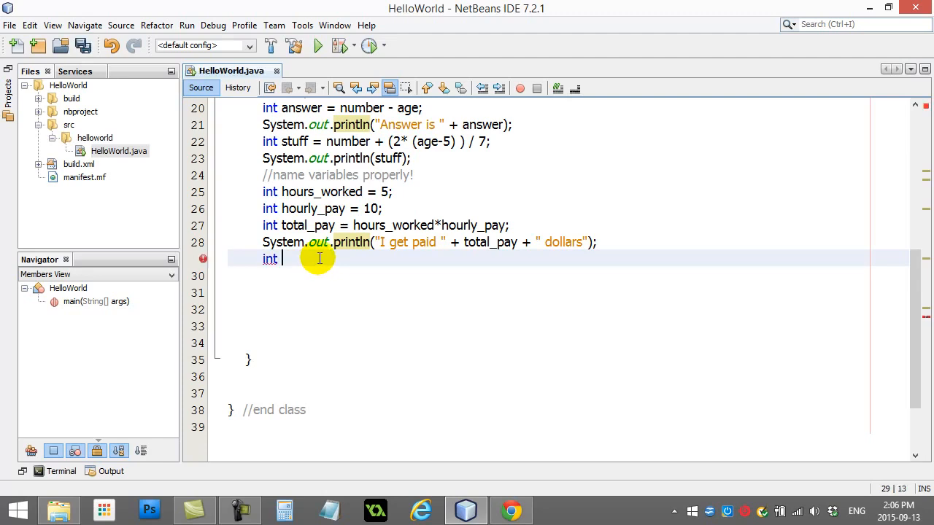
pyautogui.write('total1')
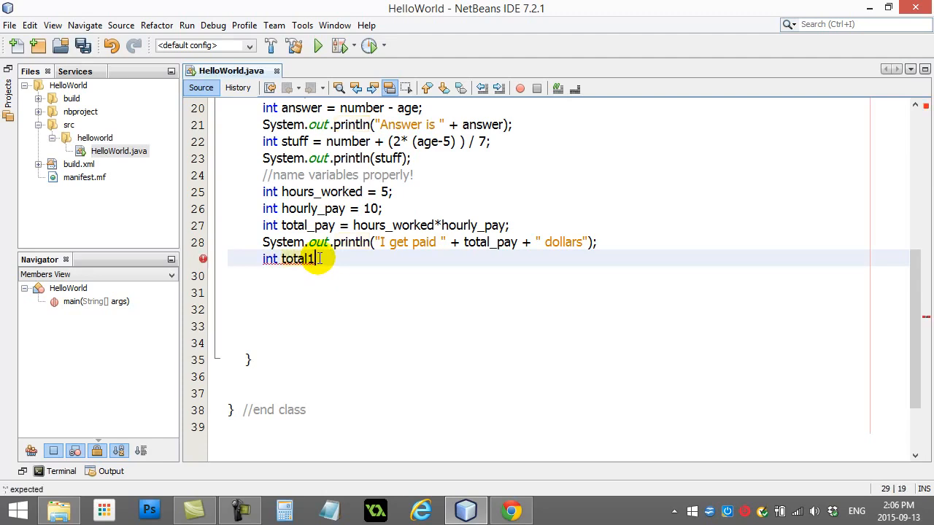
pyautogui.write('= 100;')
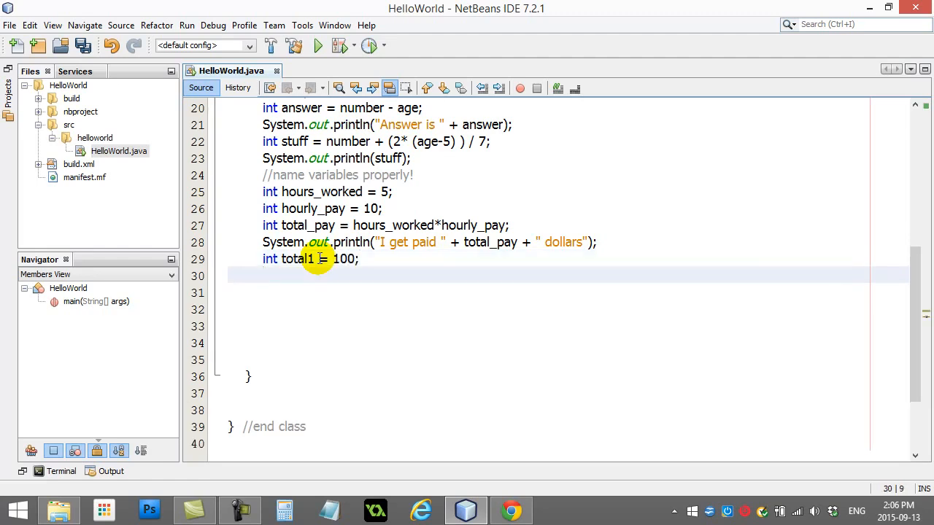
pyautogui.write('int total2 =')
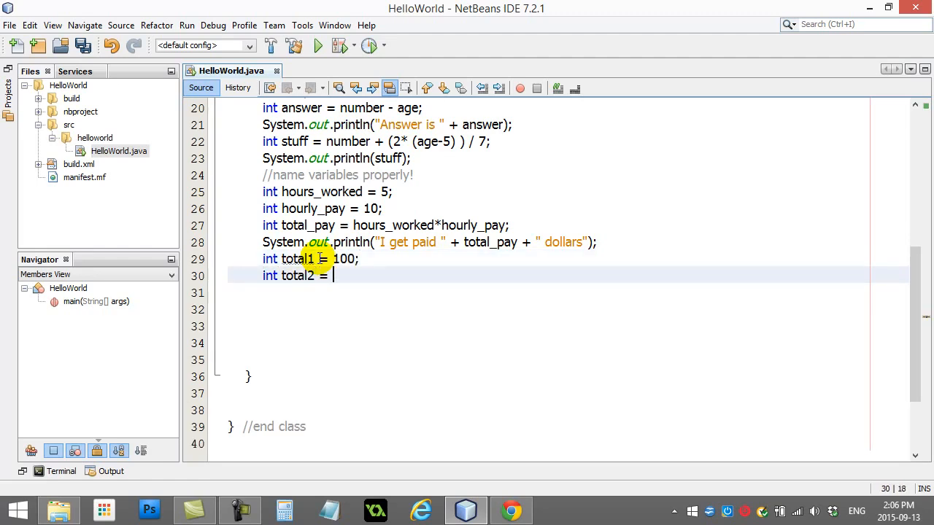
pyautogui.write('200;')
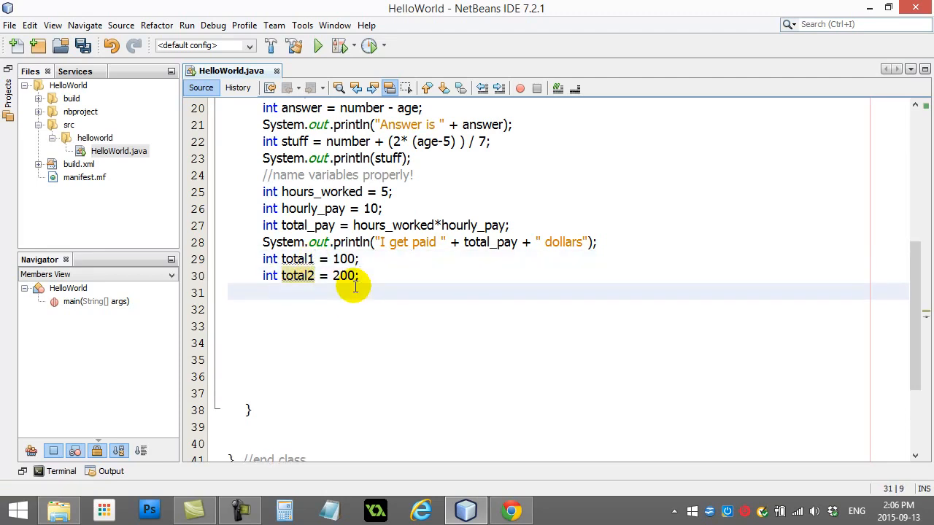
# Type a partial 'int TOTAL' line, then move to empty line 31
pyautogui.write('int')
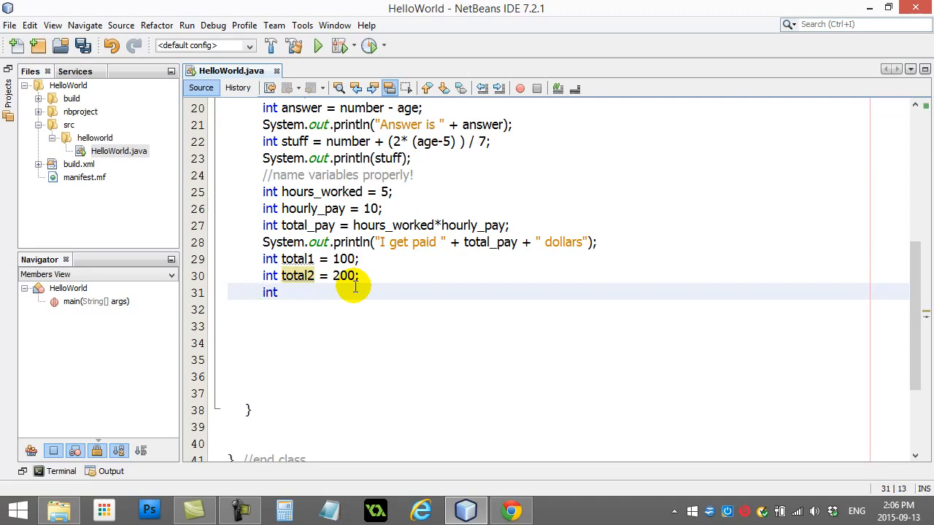
pyautogui.write('TOTAL')
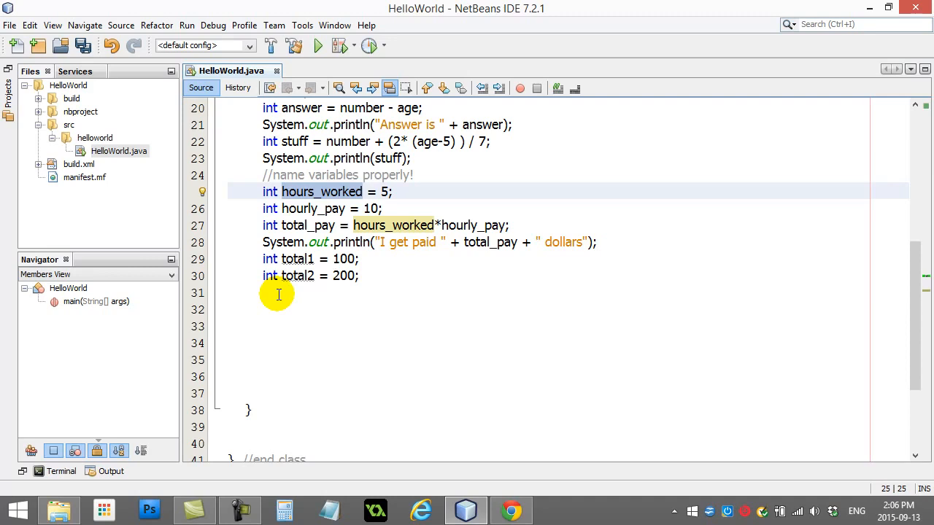
pyautogui.click(299, 292)
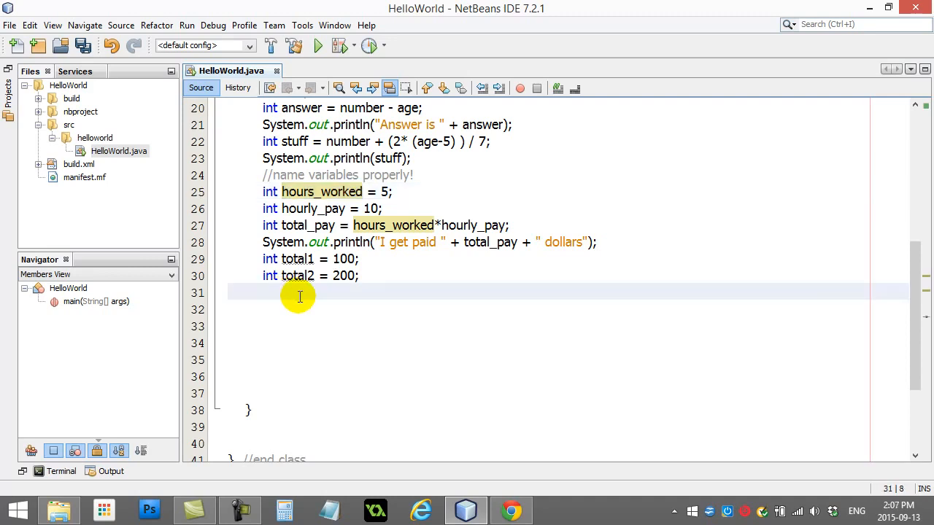